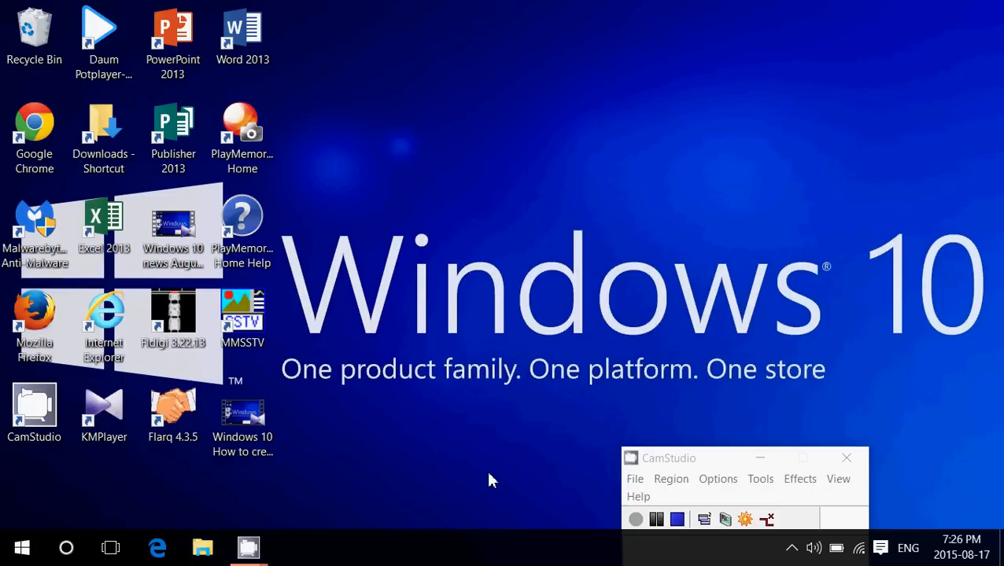
mouse_move(485, 271)
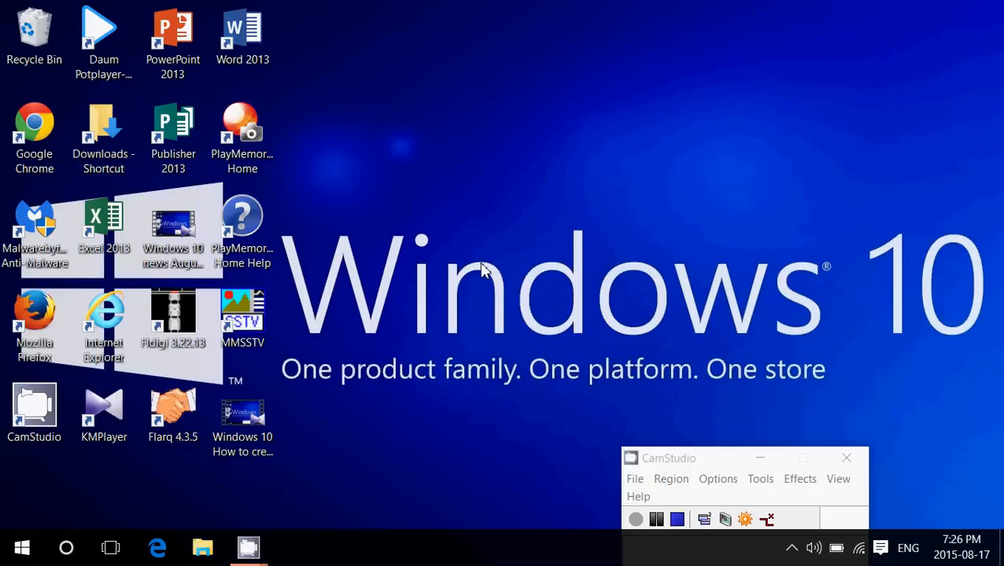
mouse_move(579, 222)
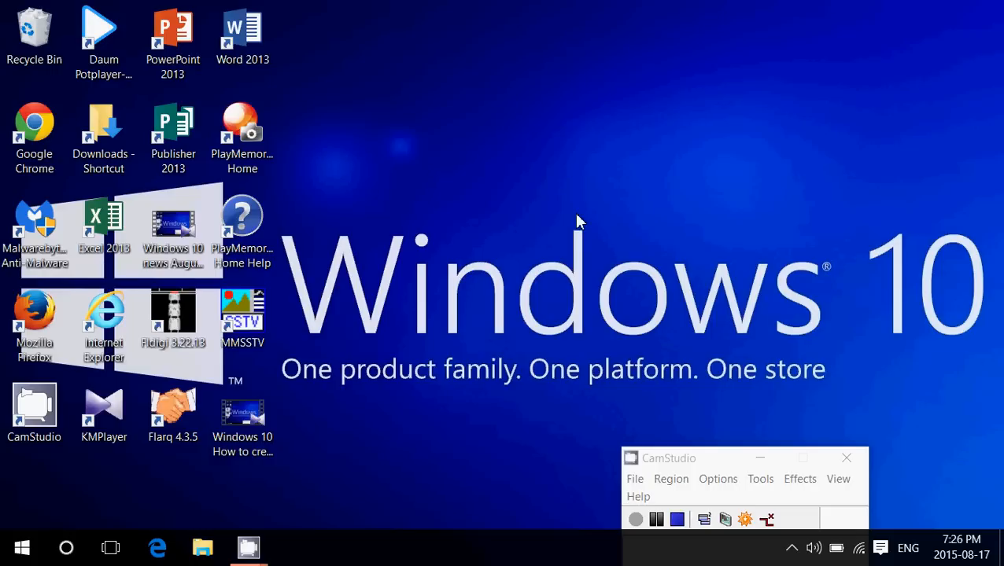
mouse_move(409, 462)
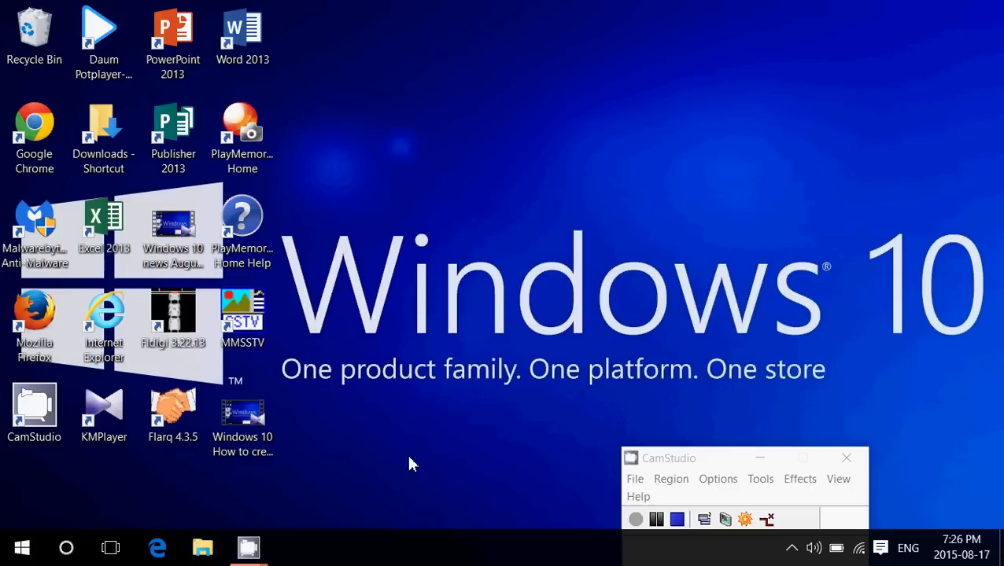
mouse_move(307, 475)
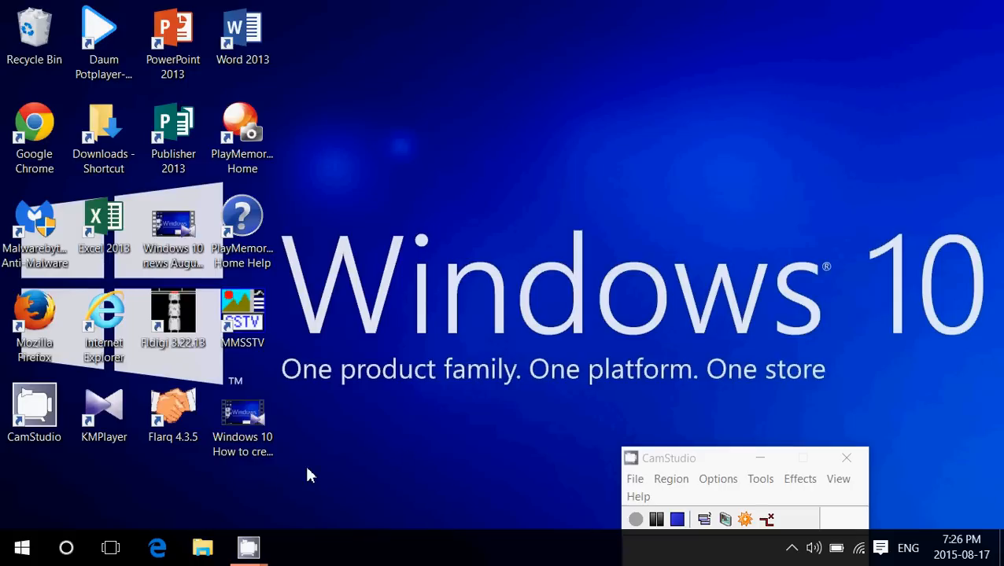
mouse_move(460, 420)
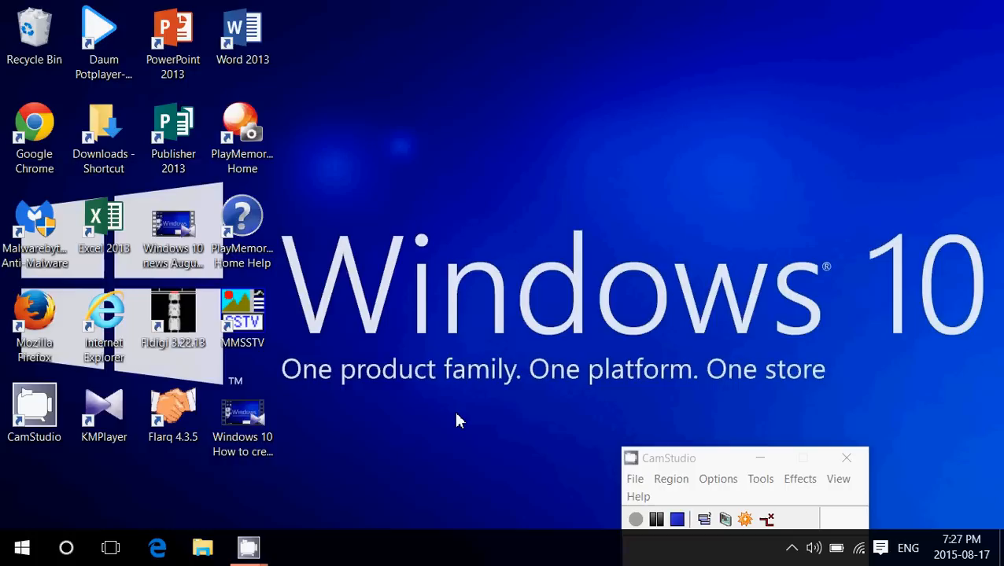
mouse_move(427, 311)
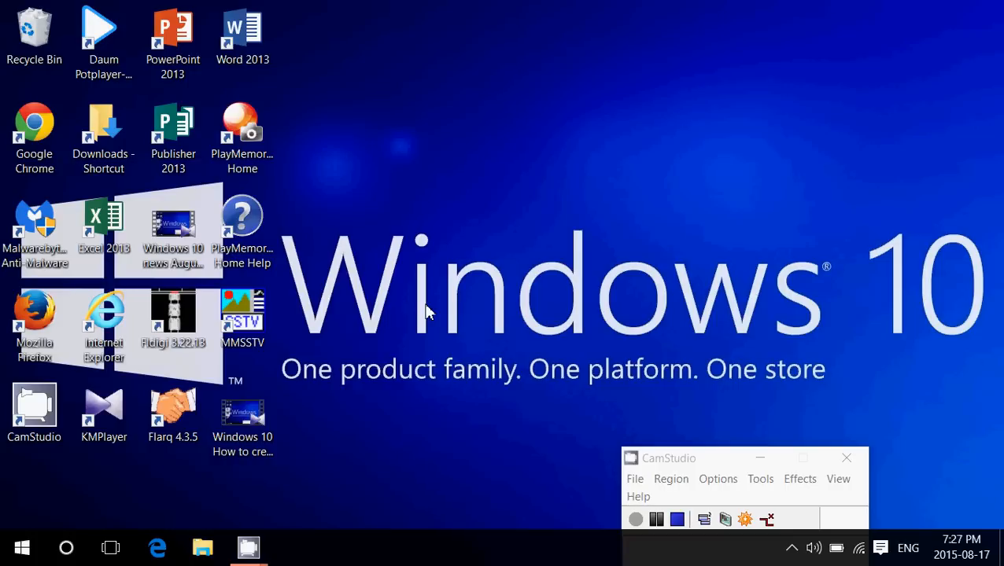
mouse_move(66, 548)
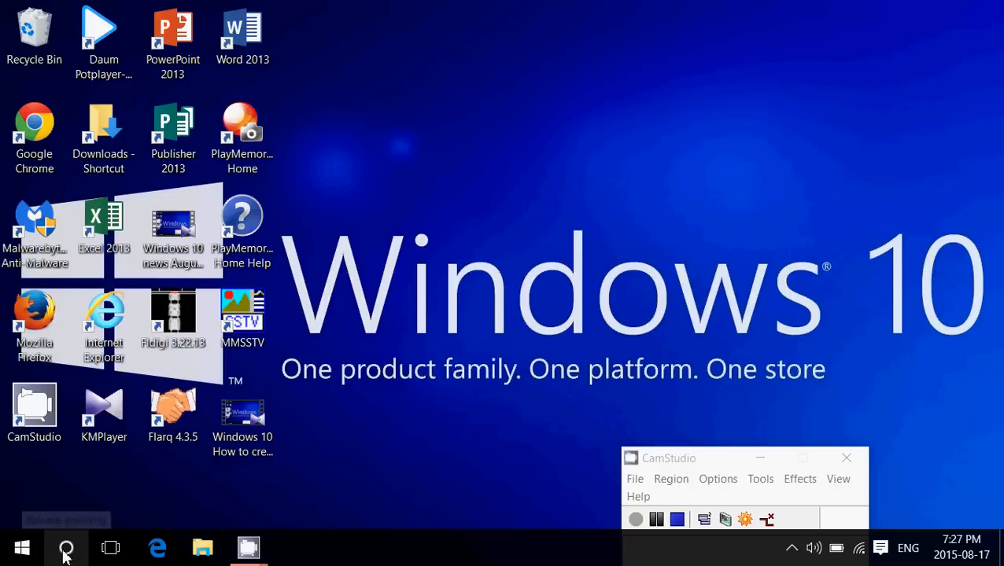
Search Cortana for 'account info' so Account info privacy settings appear as best match
left_click(66, 547)
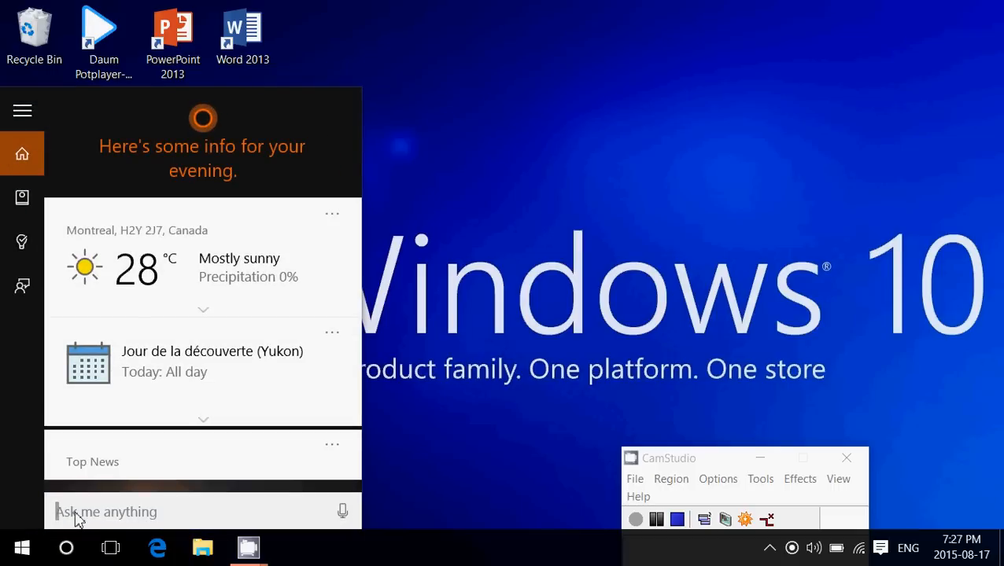
type("account in")
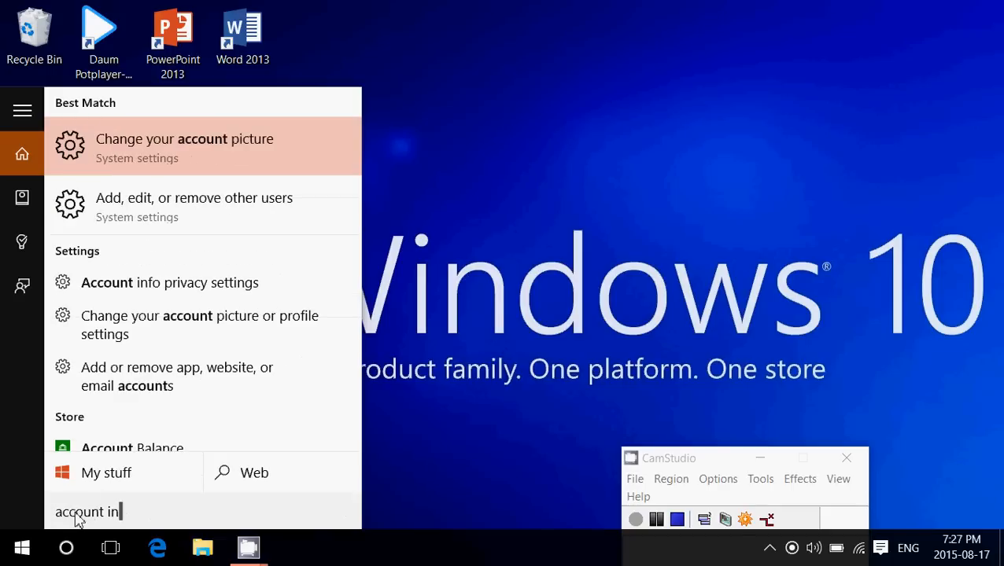
type("fo")
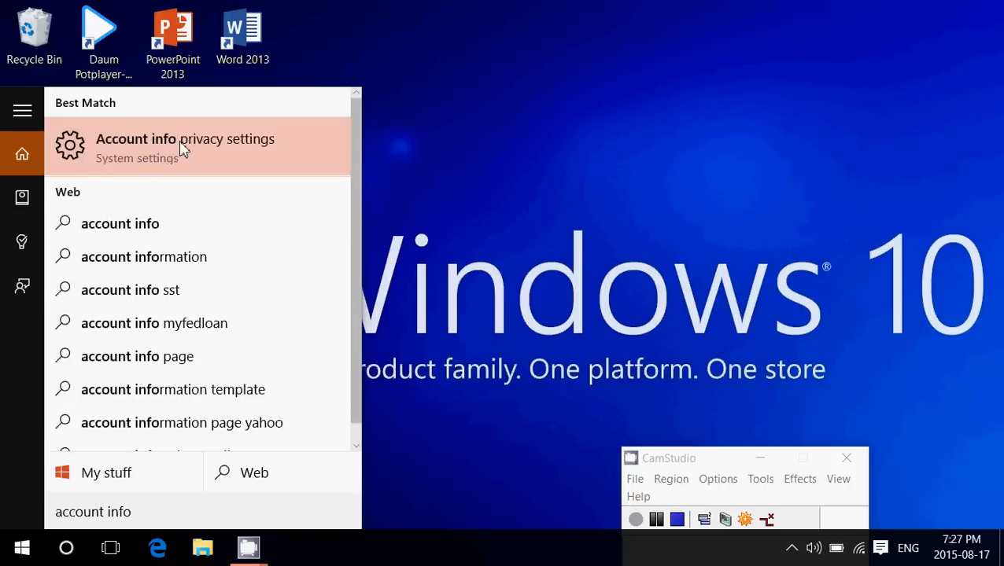
left_click(184, 148)
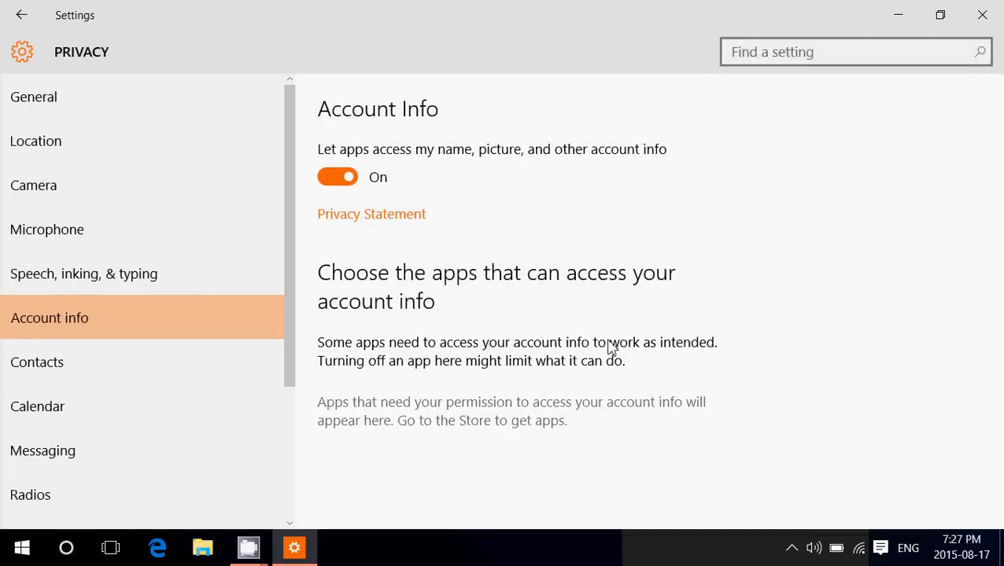
mouse_move(758, 332)
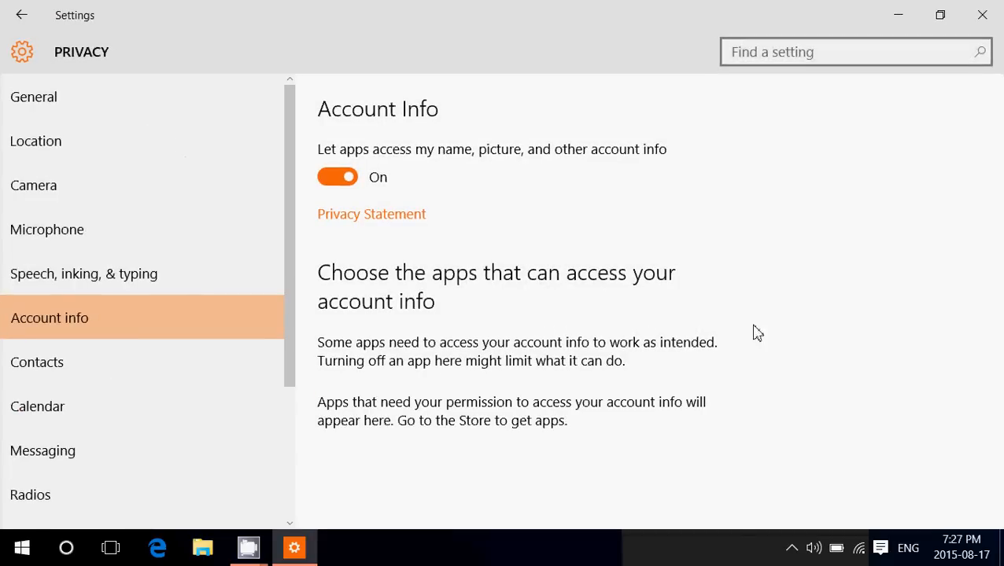
mouse_move(700, 347)
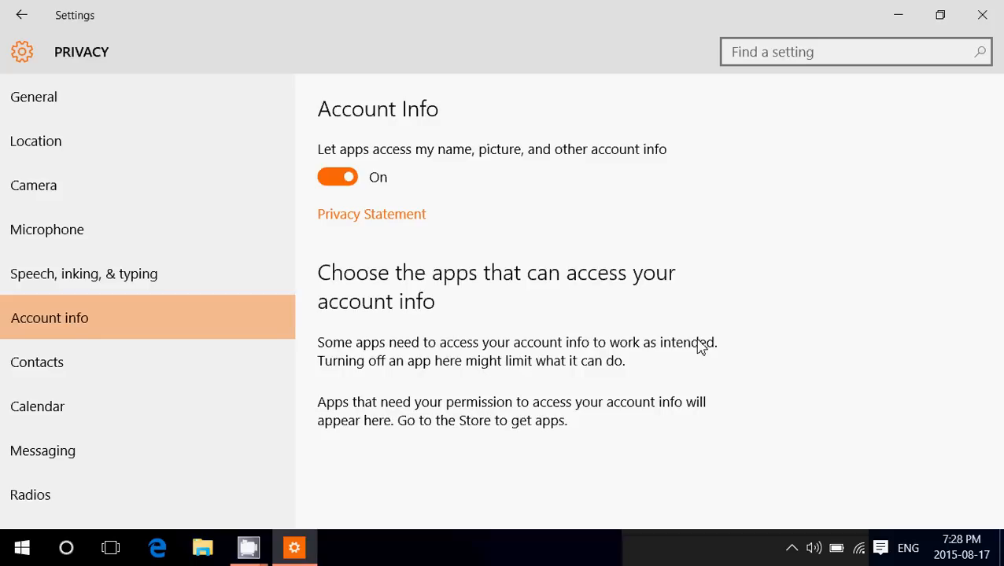
mouse_move(355, 136)
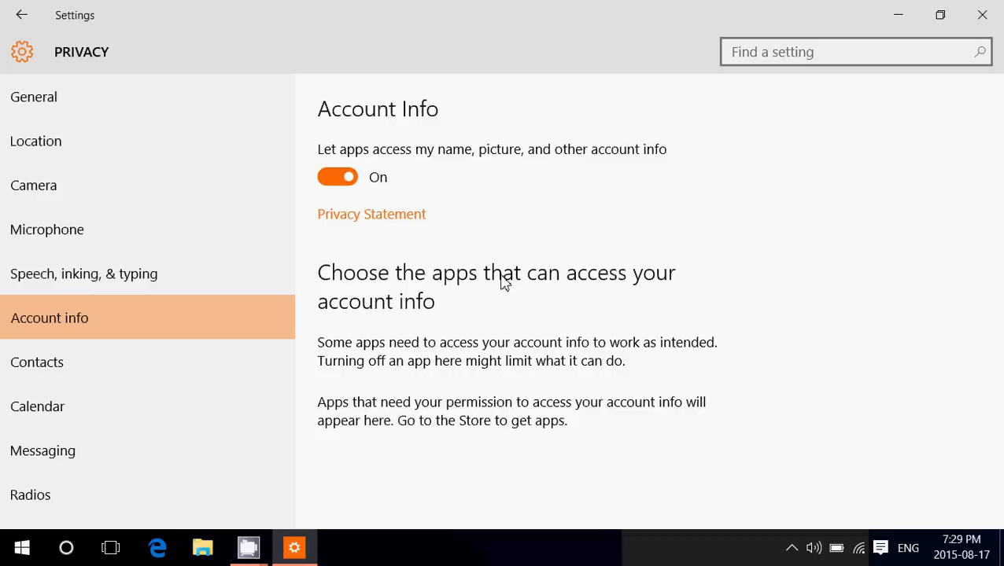
mouse_move(374, 116)
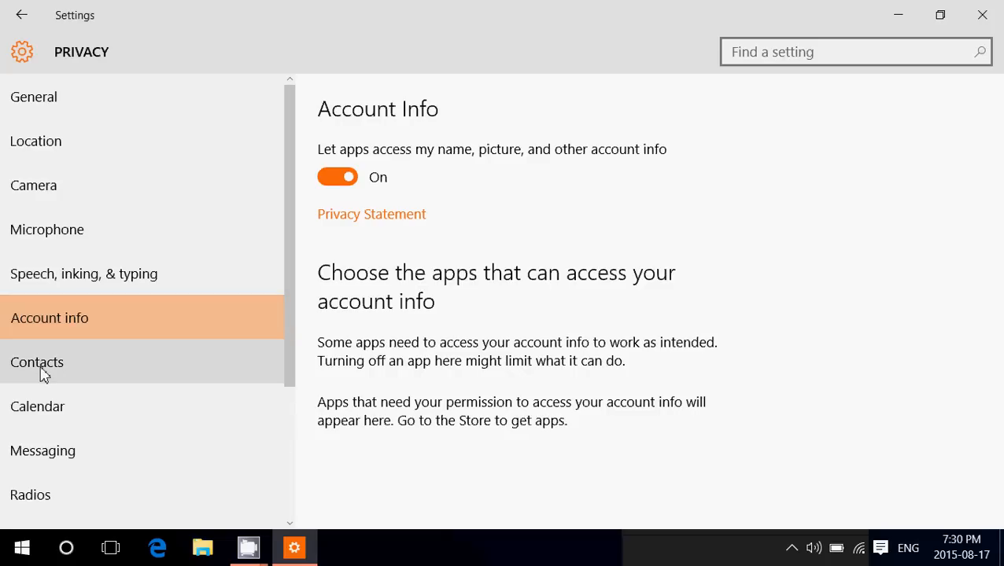
left_click(38, 362)
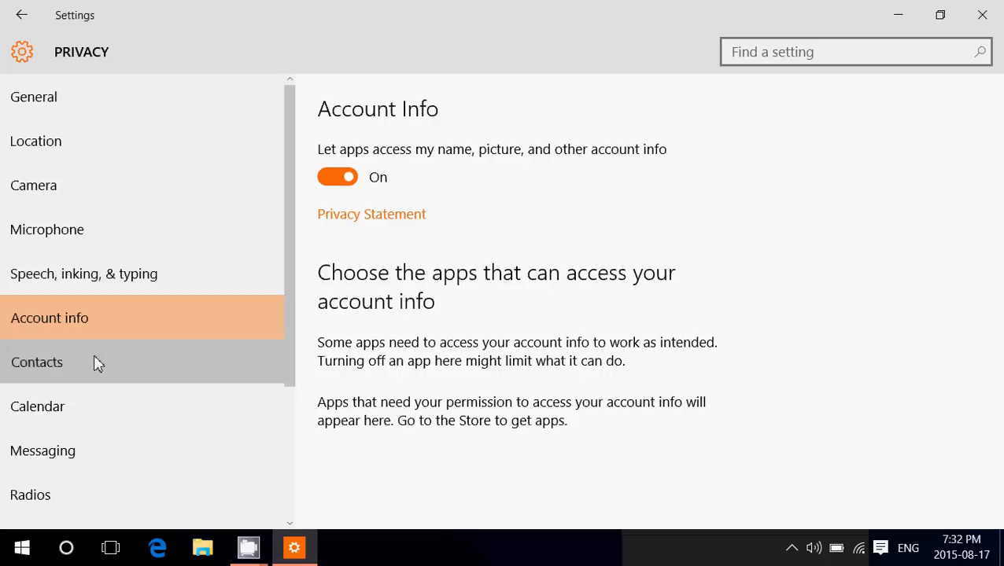
left_click(37, 362)
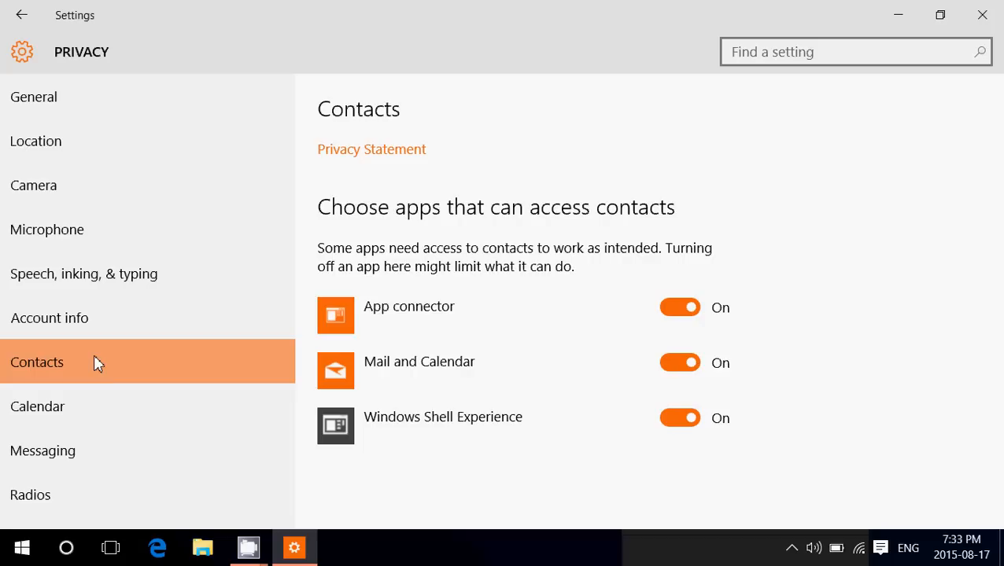
mouse_move(165, 510)
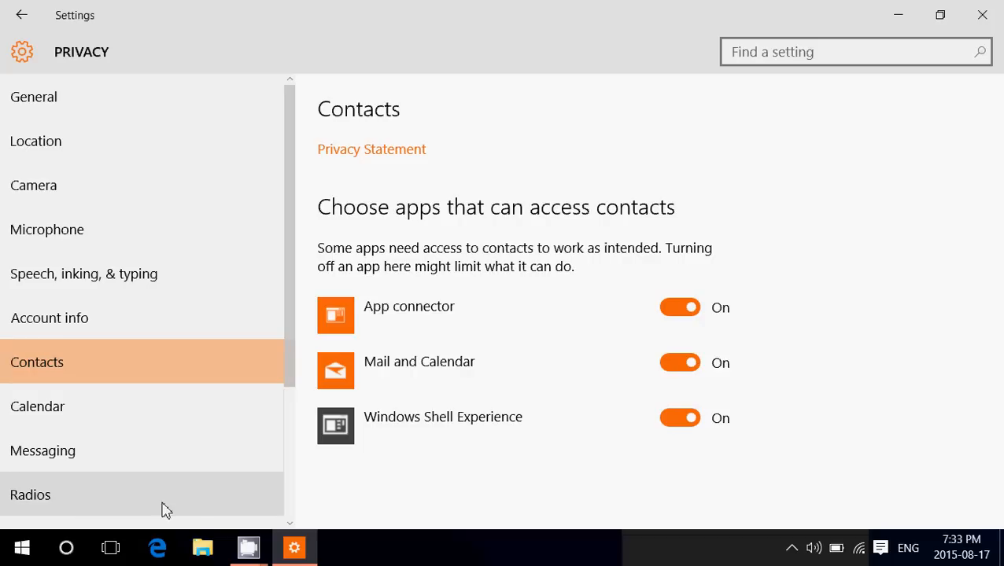
mouse_move(246, 498)
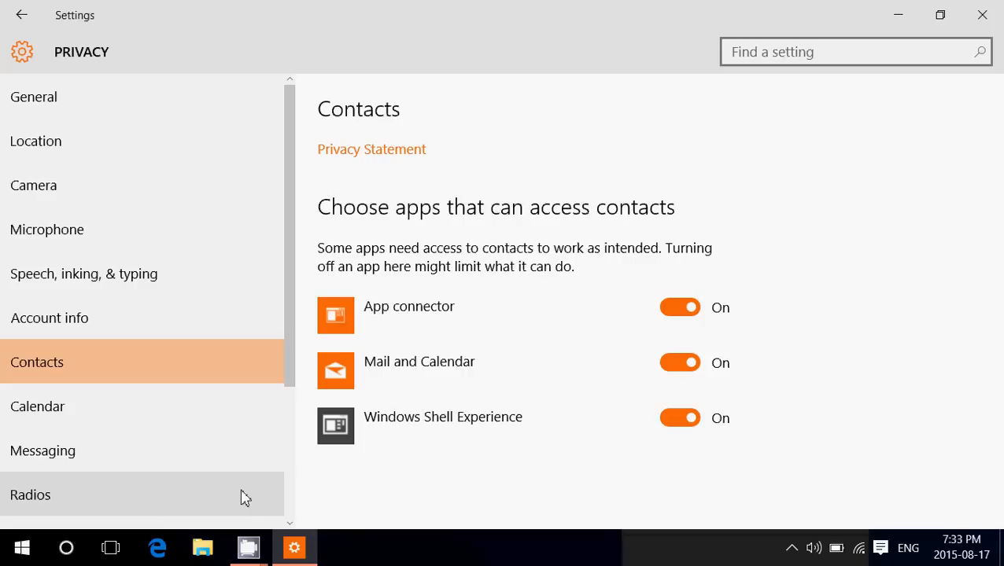
mouse_move(483, 502)
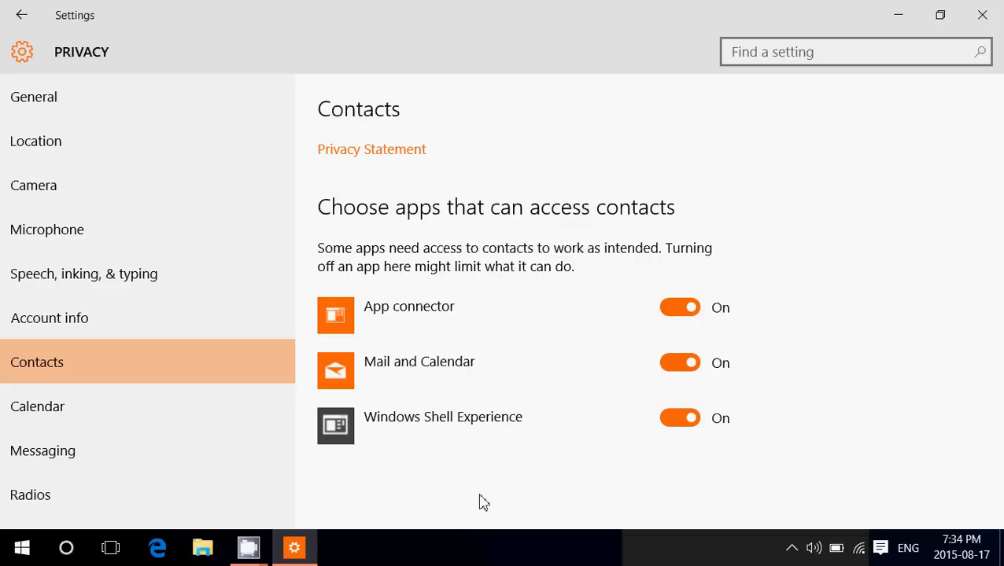
mouse_move(308, 464)
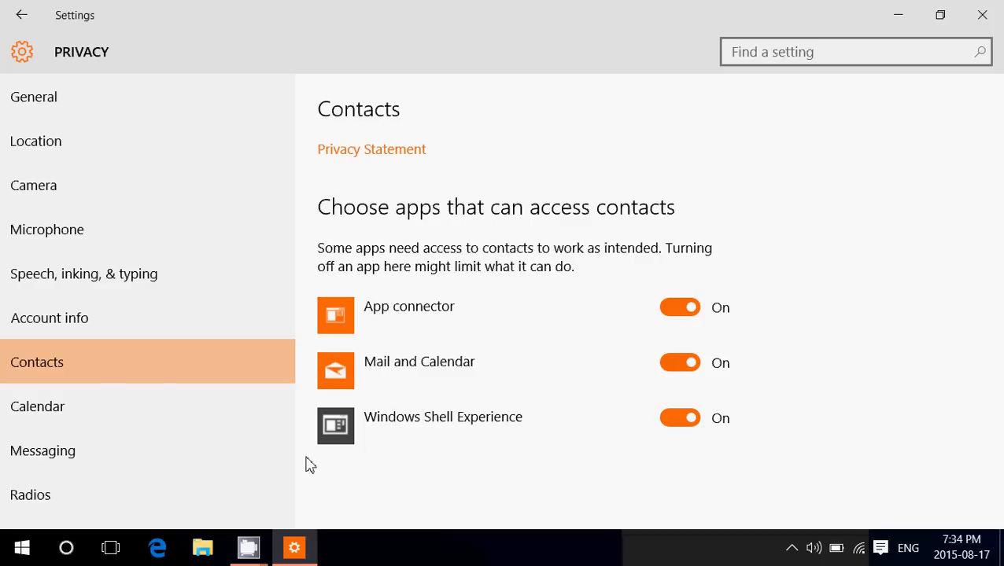
mouse_move(249, 547)
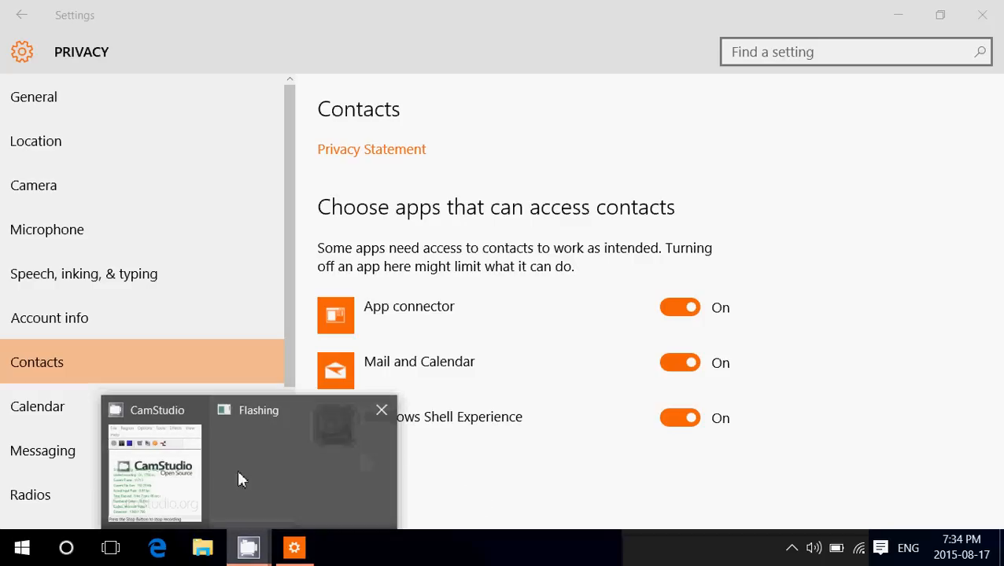
Restore the CamStudio recorder window from its taskbar thumbnail over the Contacts page
left_click(155, 464)
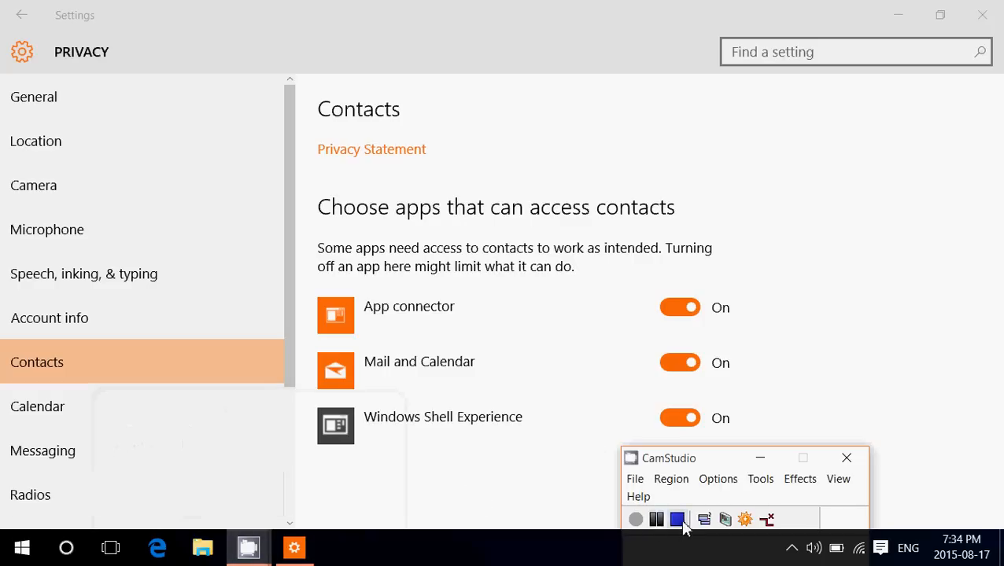